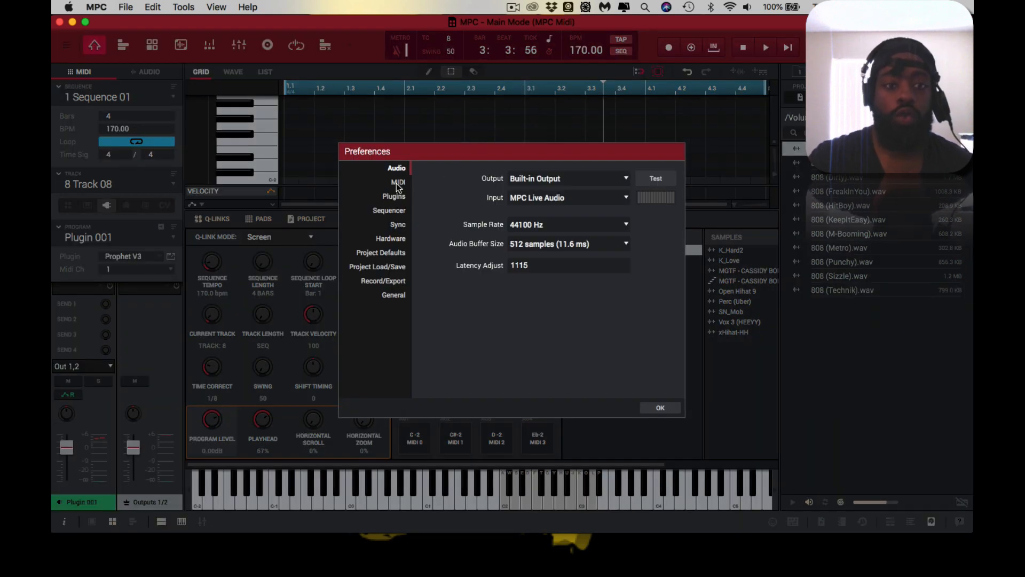
On the MIDI page, leave MPKmini2 ticked under Active Midi Inputs and confirm with OK.
left_click(398, 181)
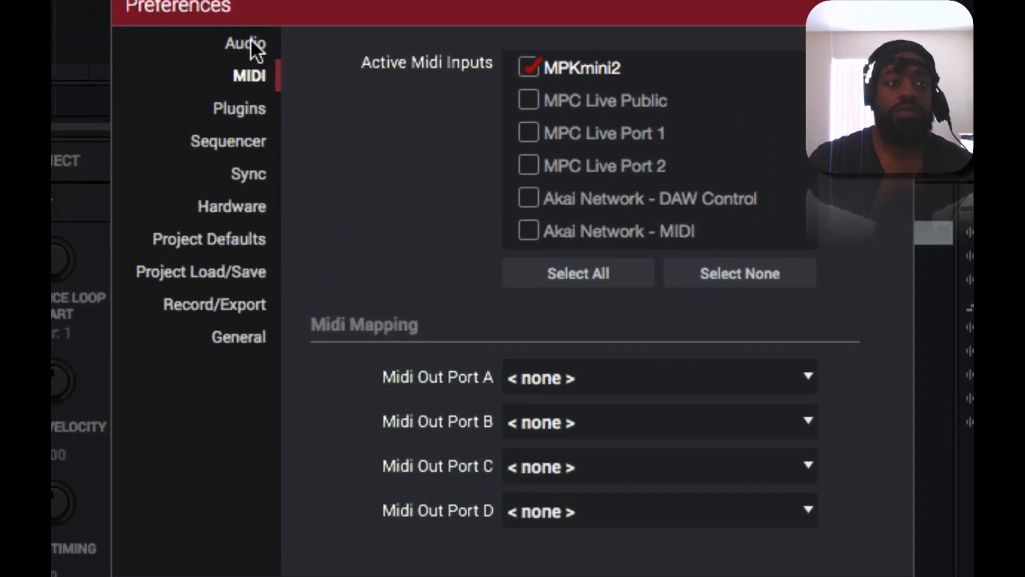
mouse_move(552, 140)
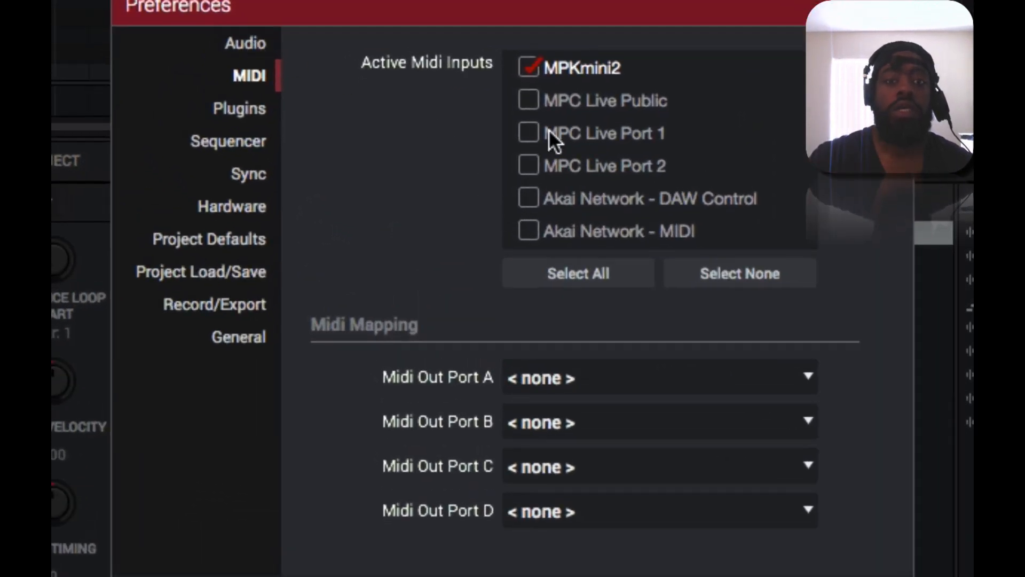
left_click(528, 67)
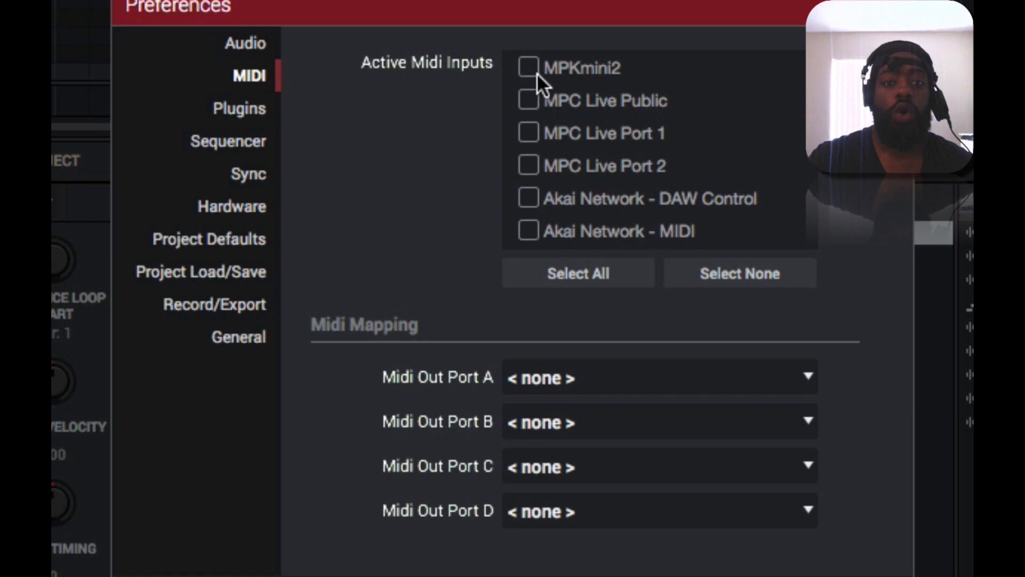
mouse_move(551, 116)
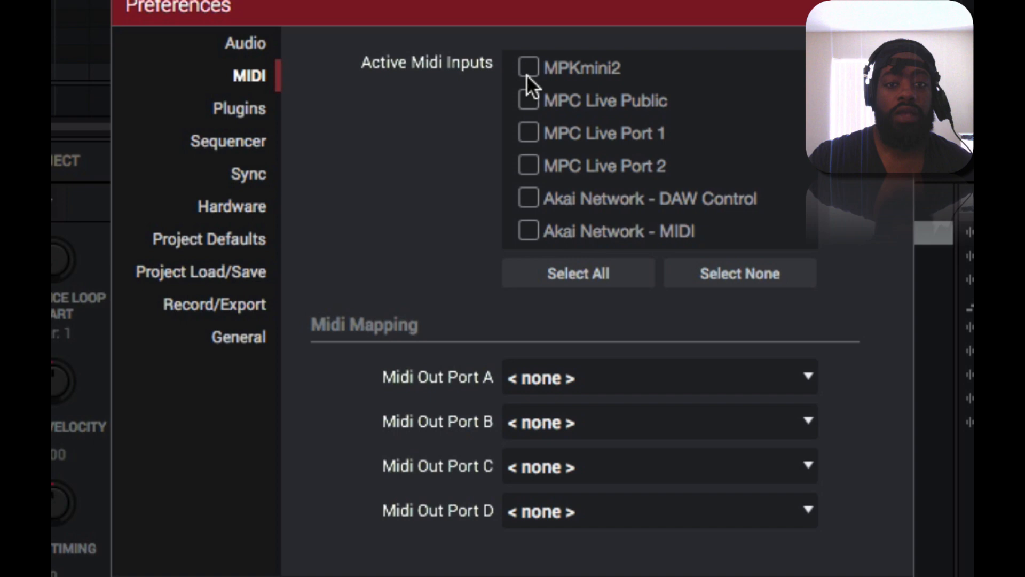
left_click(529, 67)
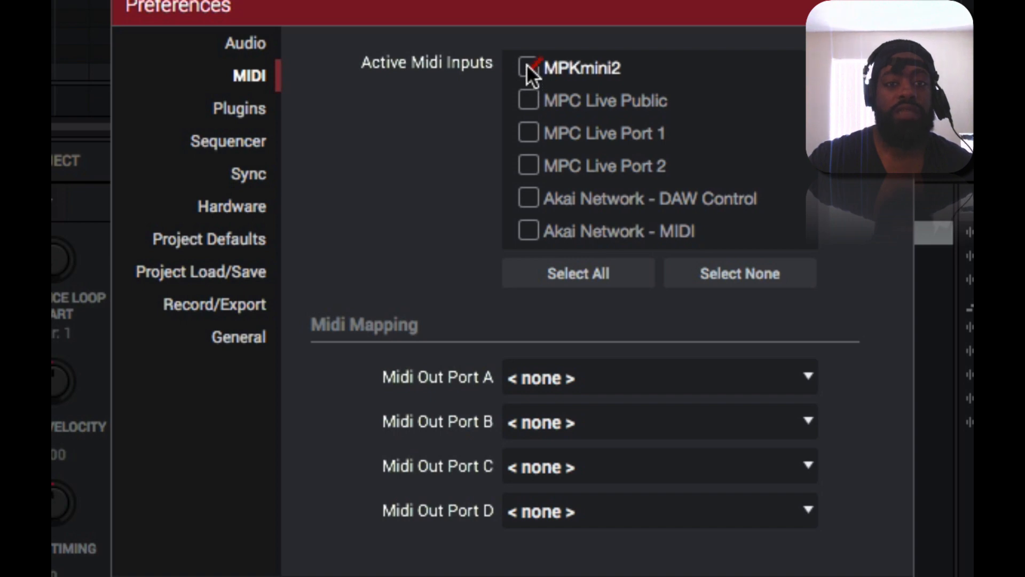
left_click(528, 67)
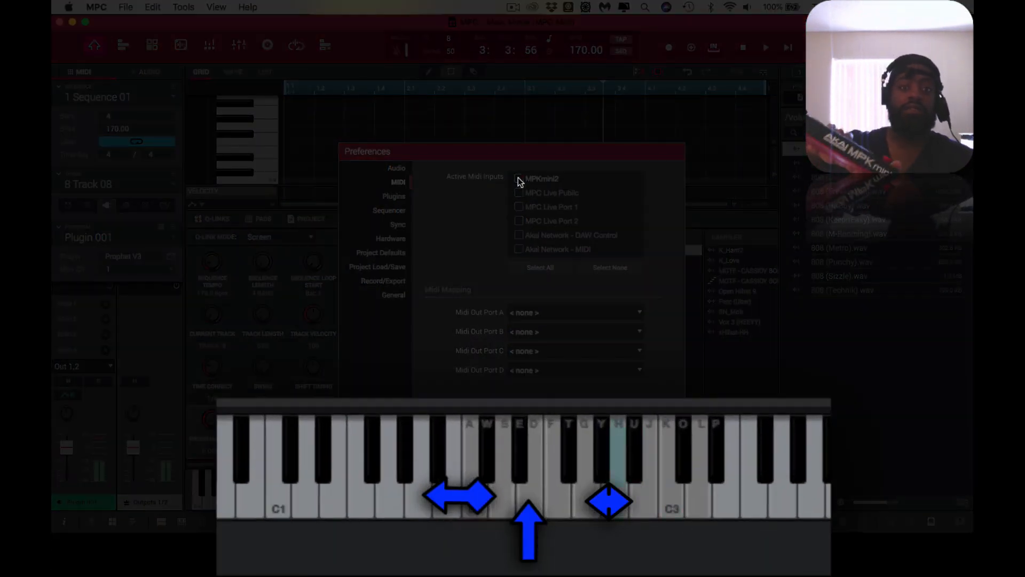
left_click(519, 180)
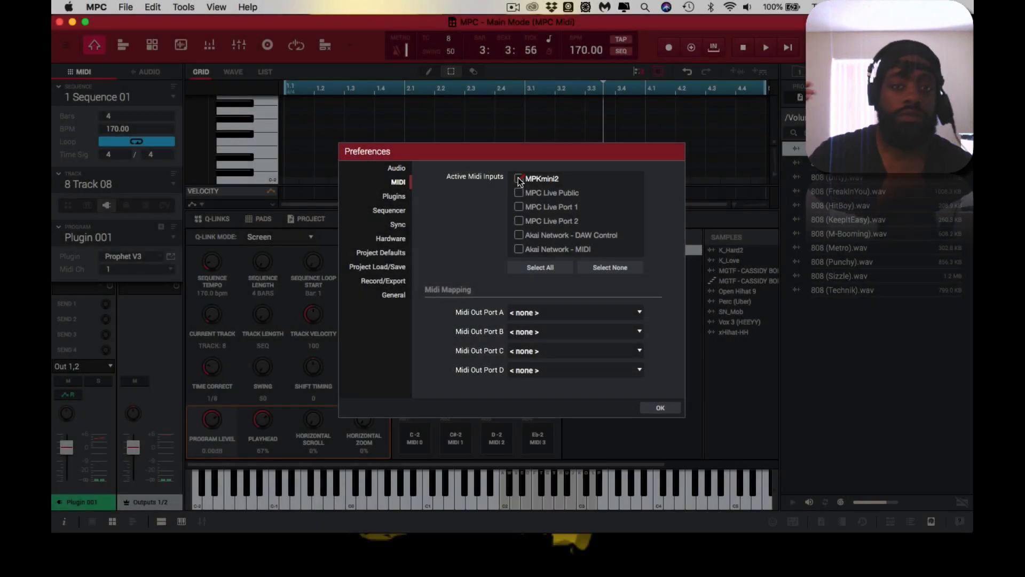
left_click(519, 179)
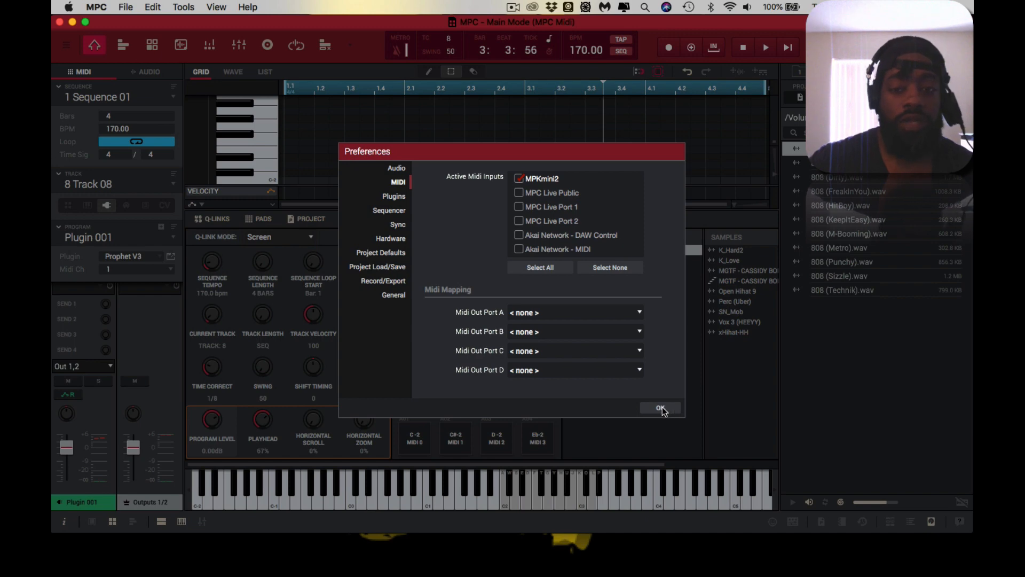
left_click(659, 408)
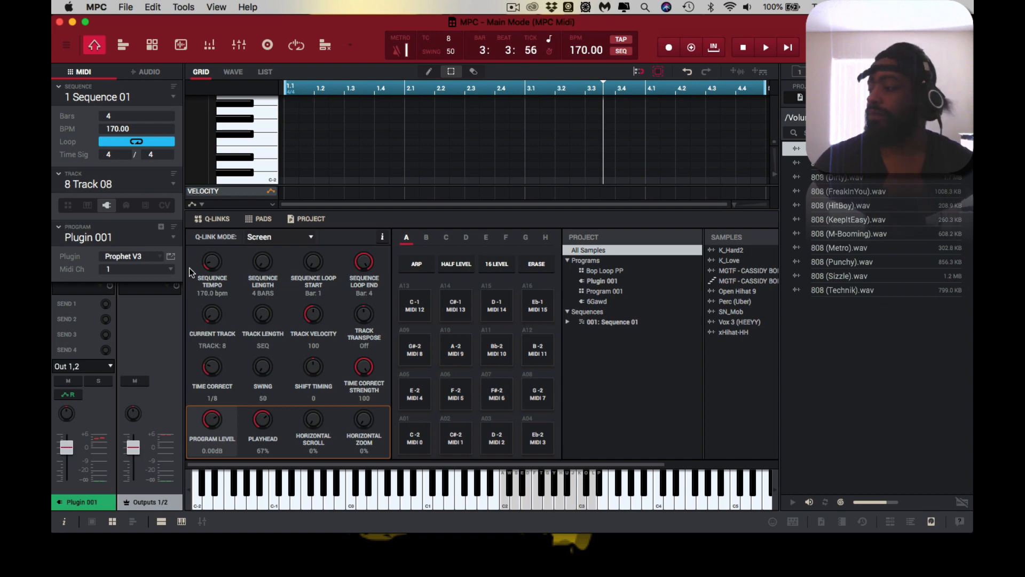
Reopen Edit > Preferences on the Audio page (Built-in Output, 44.1 kHz, 512 buffer).
left_click(765, 47)
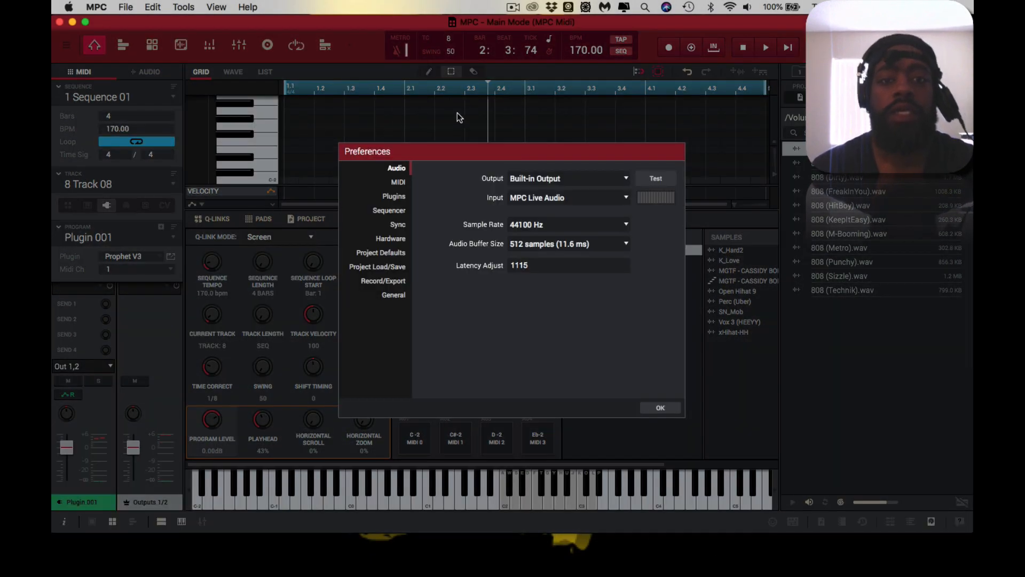
mouse_move(628, 183)
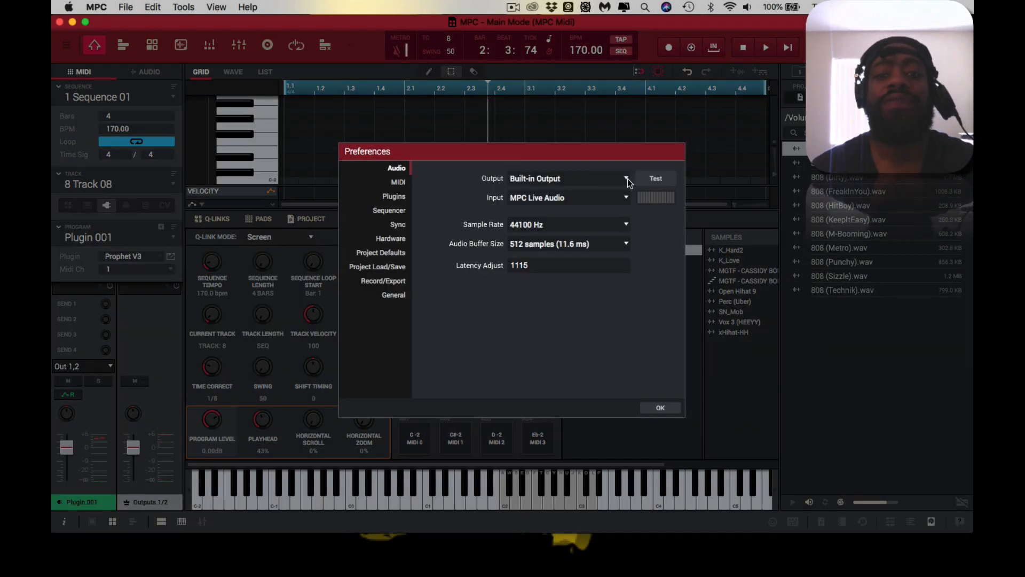
Set the audio output to Telestream Audio Capture at 48 kHz, then view the MIDI page.
left_click(660, 407)
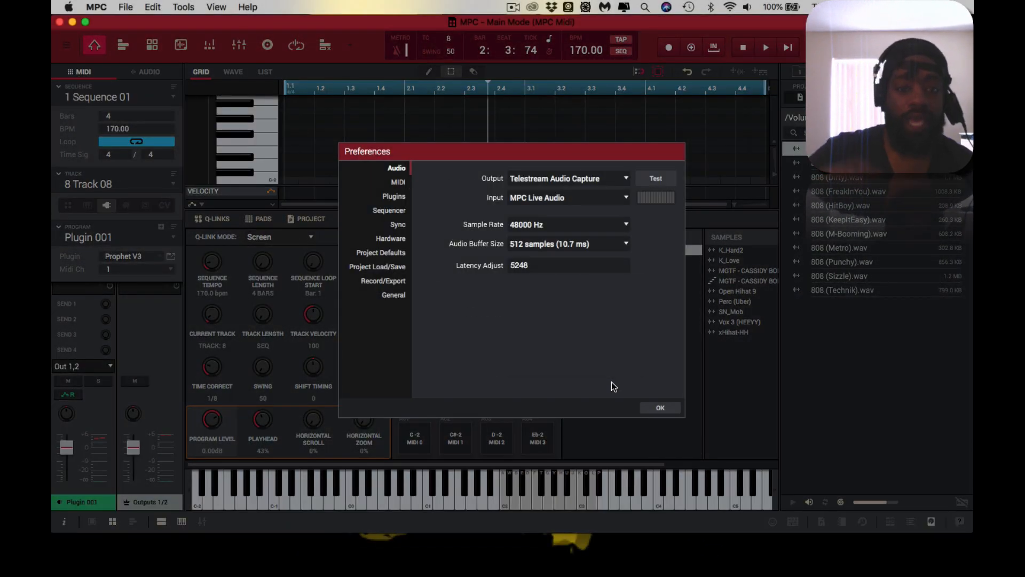
left_click(398, 182)
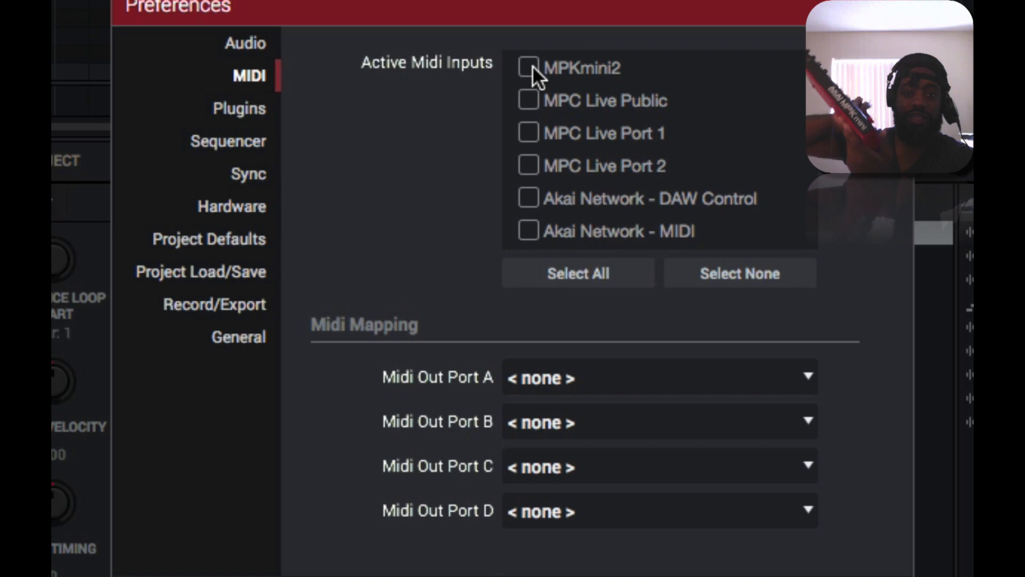
Tick MPKmini2 under Active Midi Inputs and confirm Preferences with OK.
left_click(528, 67)
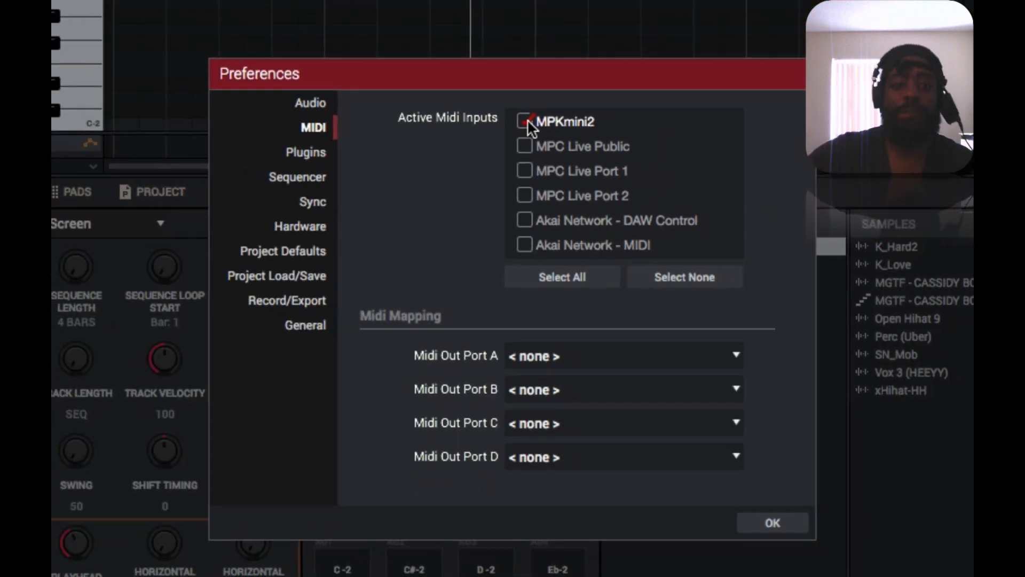
left_click(772, 522)
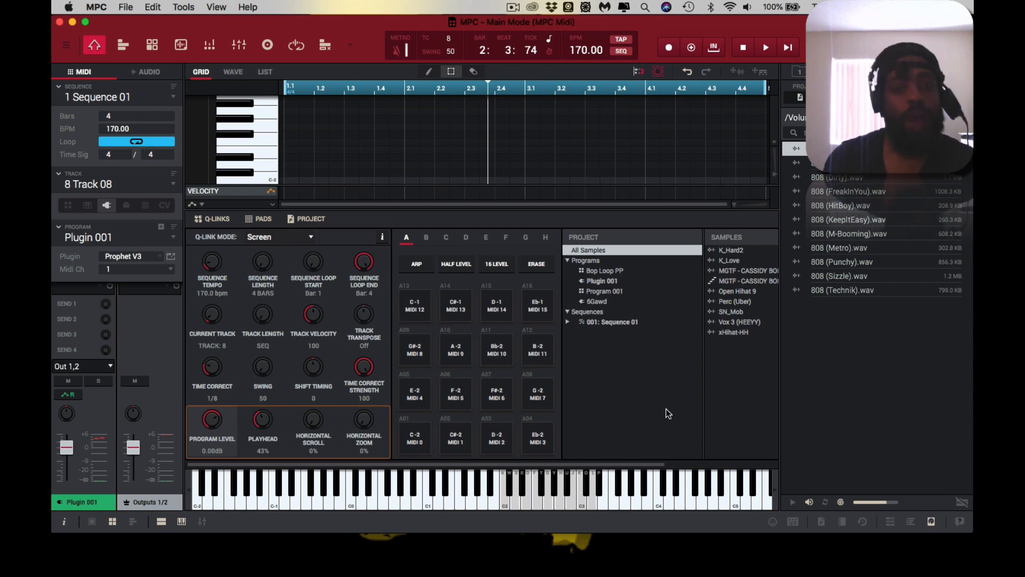
Play the sequence and stop it, with the Prophet V3 editor showing Bubble Lead.
left_click(764, 47)
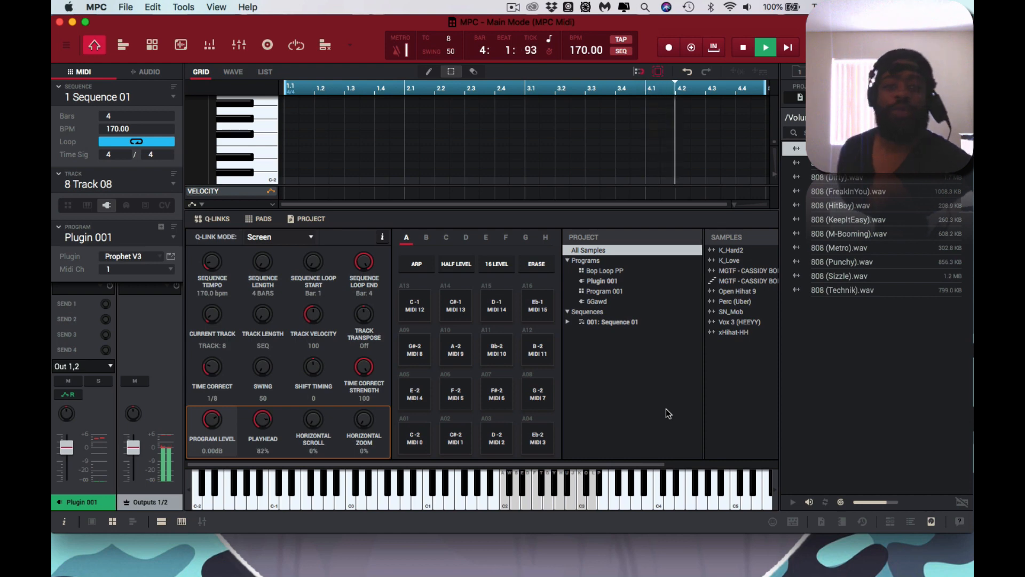
left_click(743, 47)
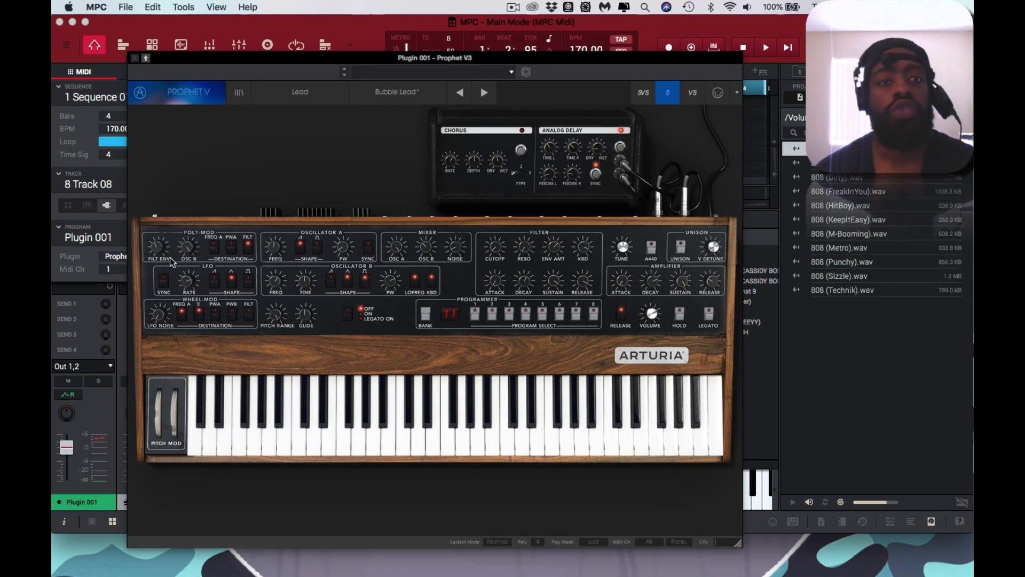
mouse_move(138, 61)
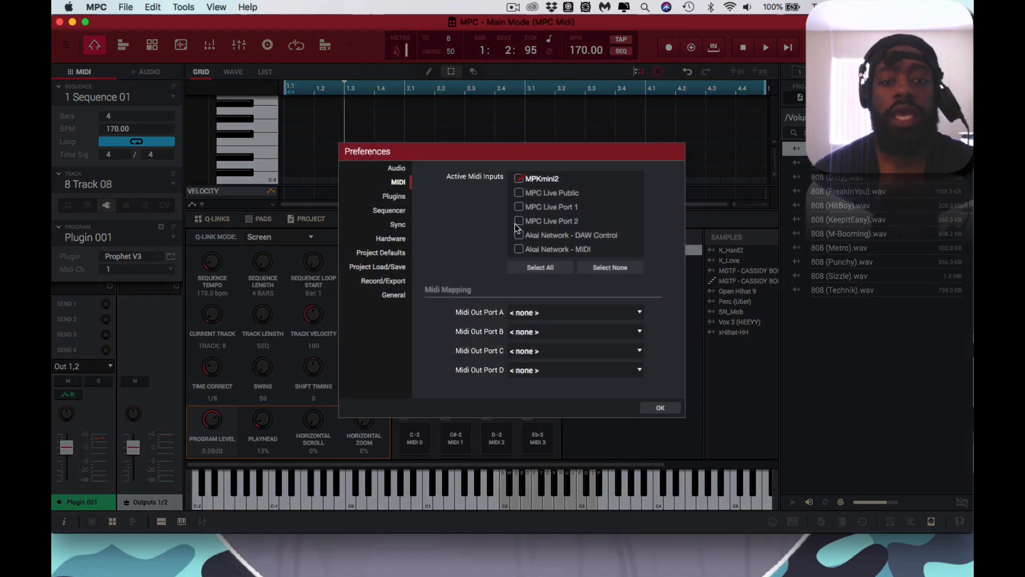
Confirm MPKmini2 is still ticked and close Preferences back to Main mode.
left_click(660, 407)
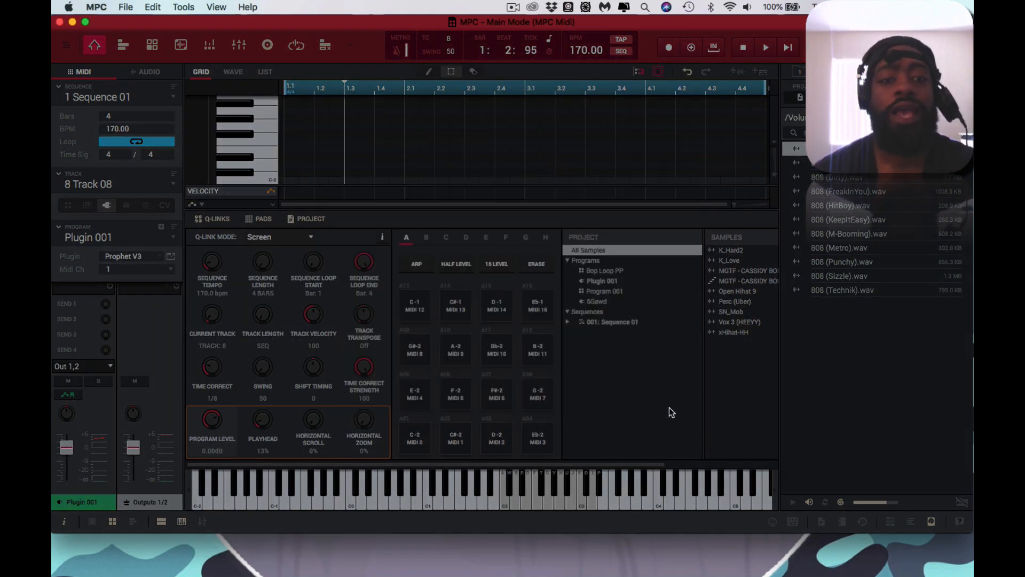